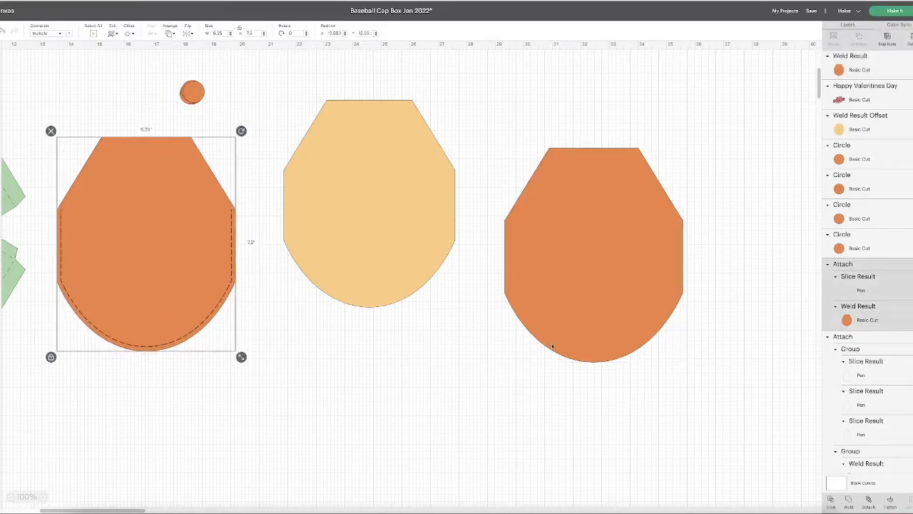
Apply an inward (negative distance) offset to the orange cap shape.
scroll("right", 3)
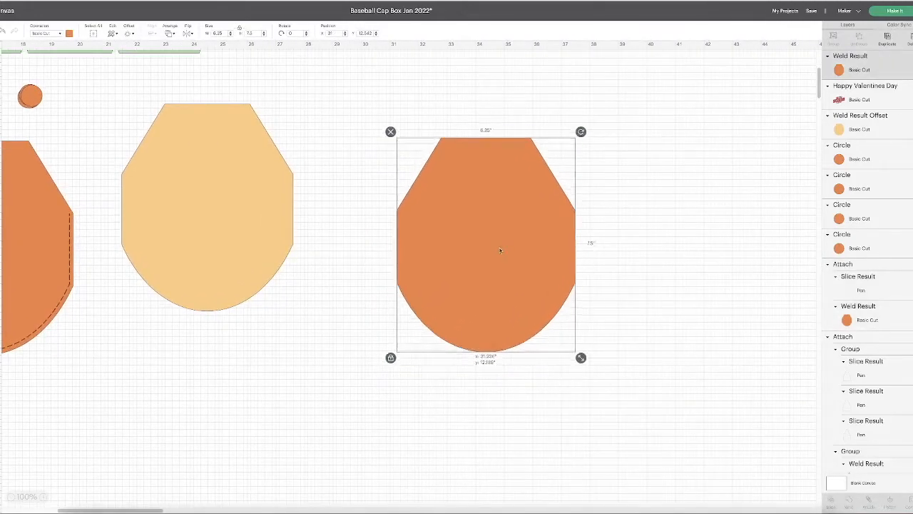
left_click(128, 34)
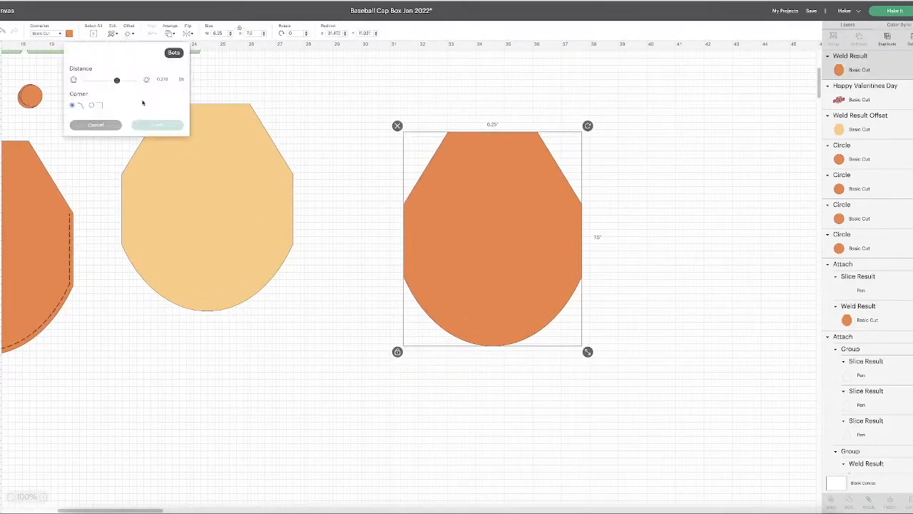
left_click_drag(117, 79, 111, 80)
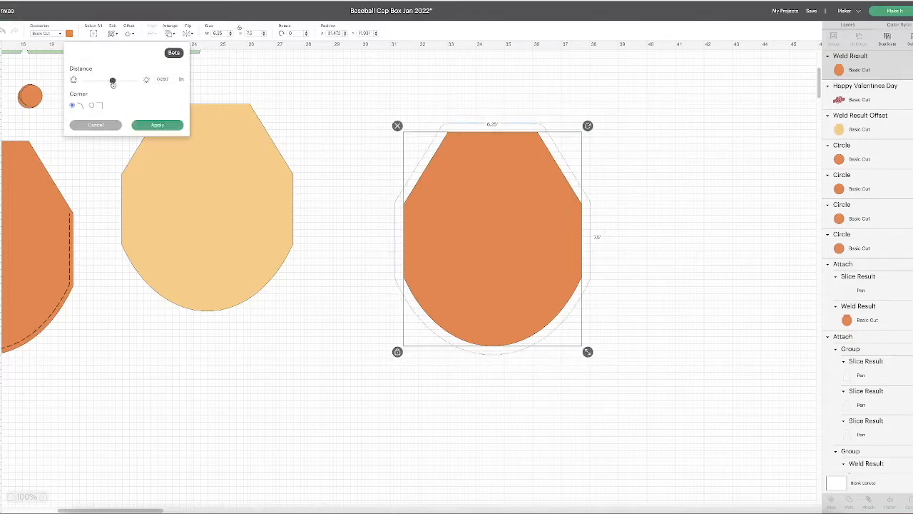
left_click_drag(113, 80, 108, 80)
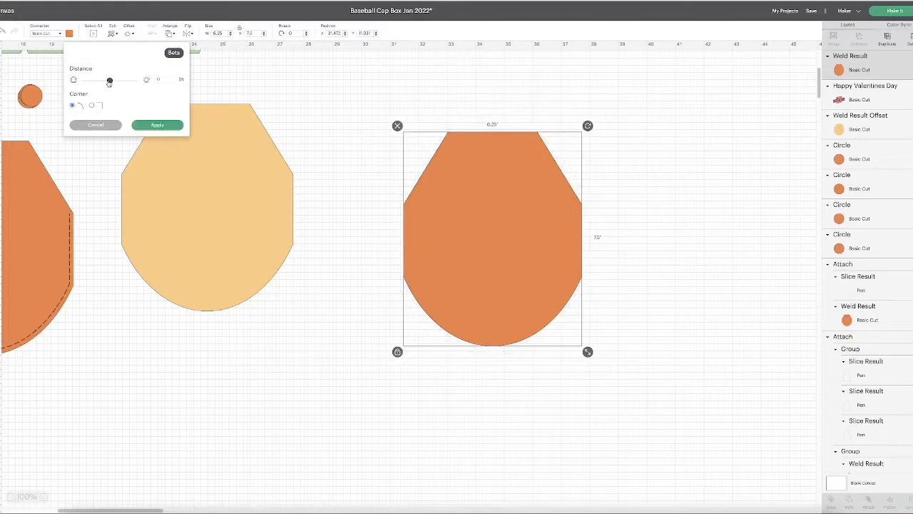
left_click_drag(108, 80, 107, 80)
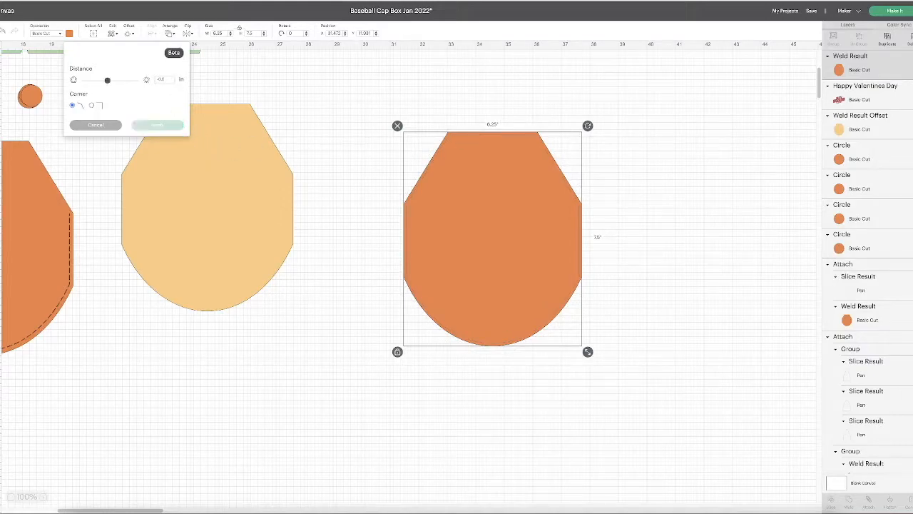
left_click(157, 126)
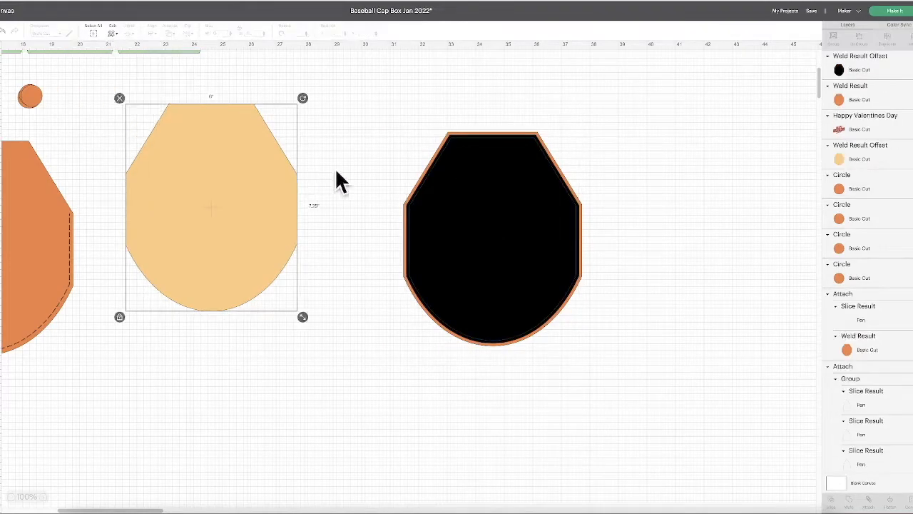
Recolour the inset shape purple and apply a second inward offset to it.
left_click(492, 236)
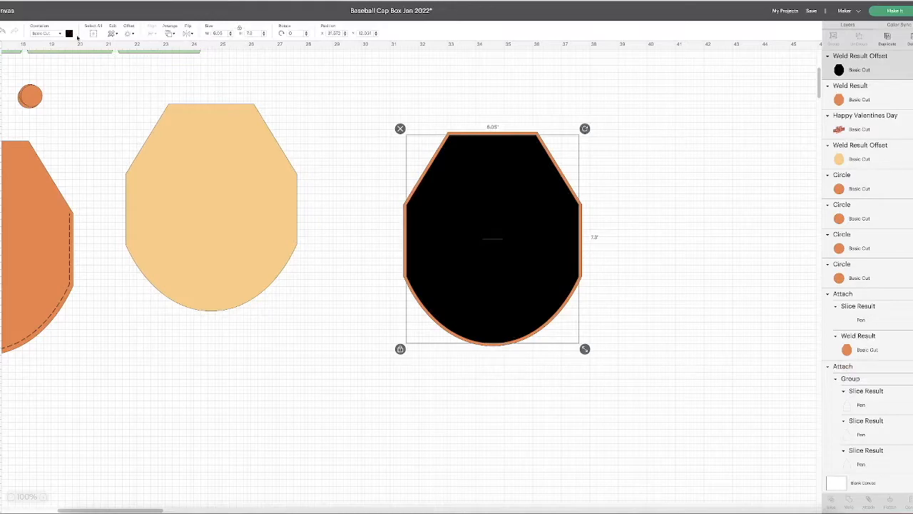
left_click(68, 33)
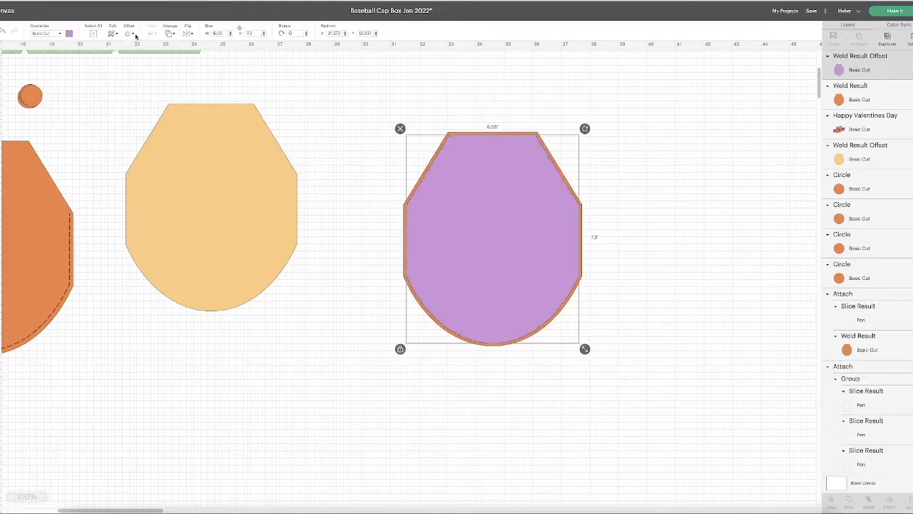
left_click(128, 34)
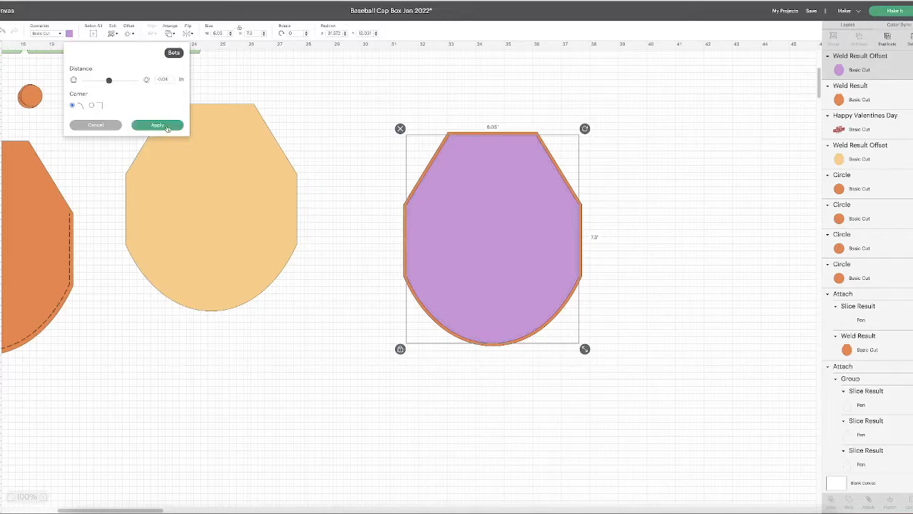
left_click(157, 126)
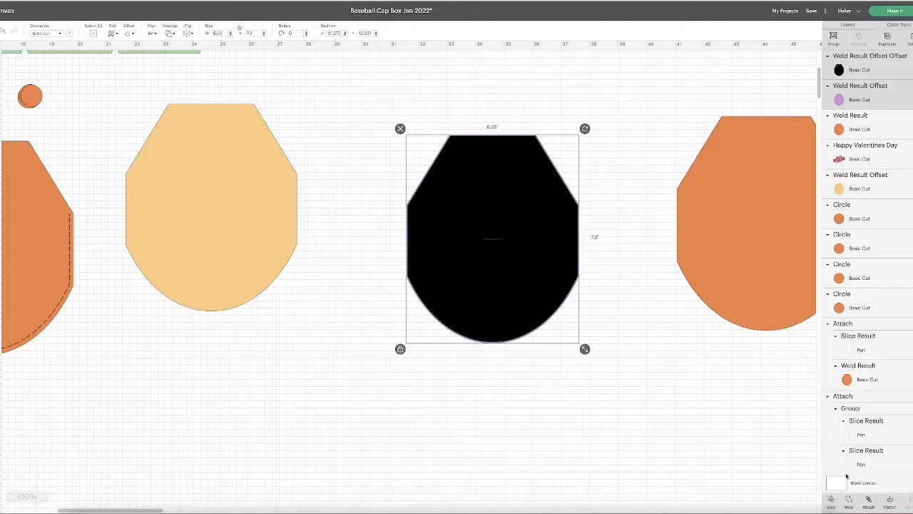
Slice the inner offset out of the purple one, leaving a thin cap-shaped outline.
left_click(152, 32)
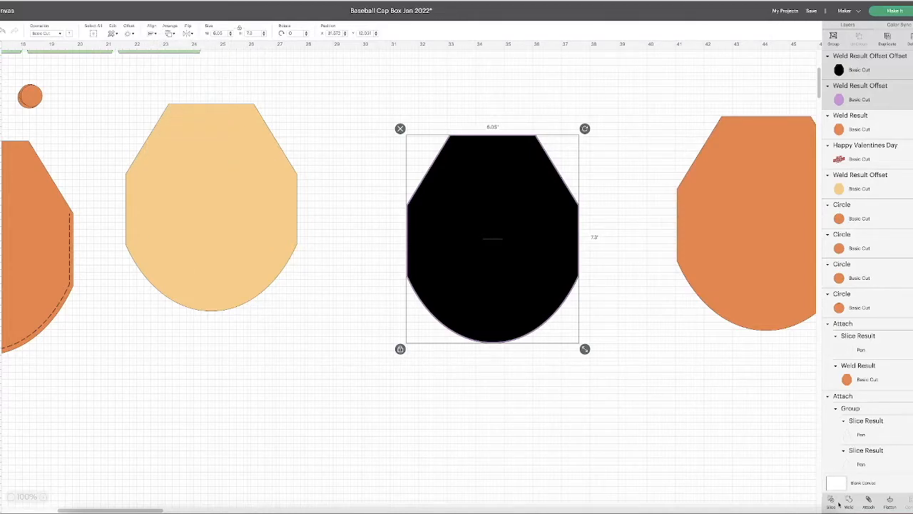
left_click(445, 274)
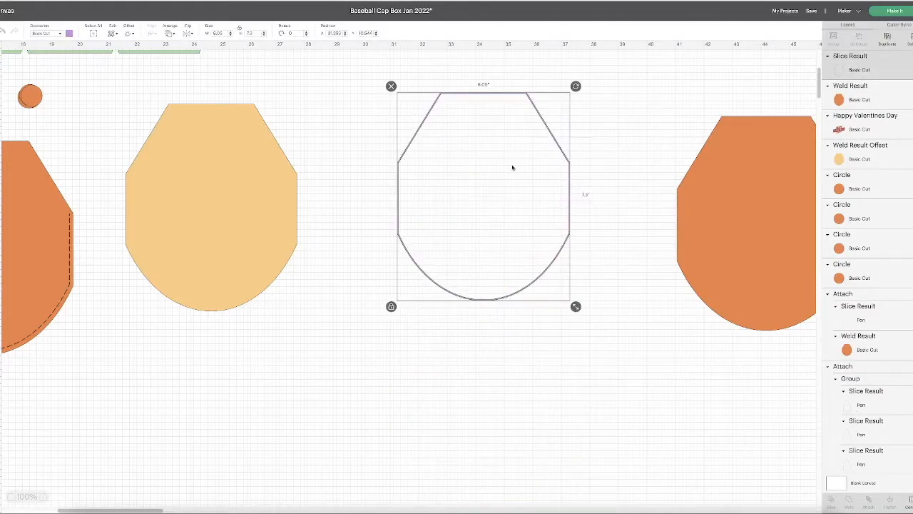
mouse_move(585, 206)
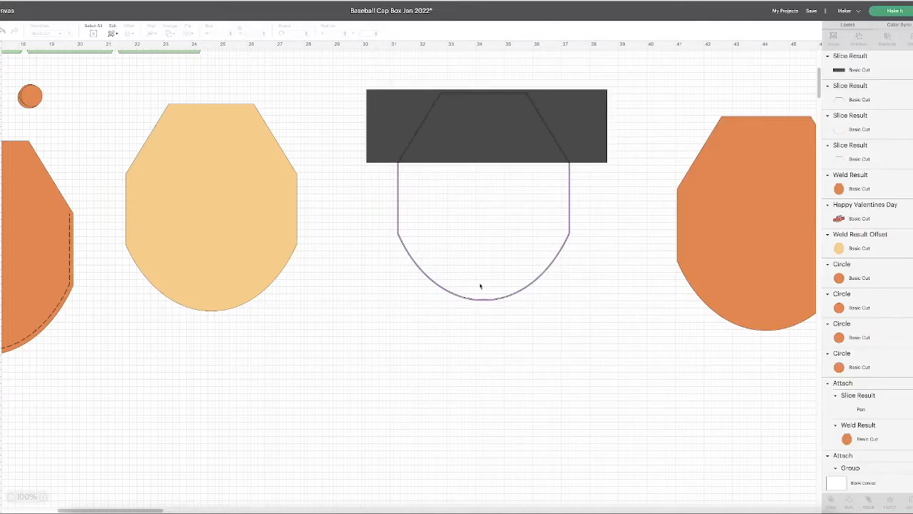
Slice the top off the cap outline, leaving the curved U-shaped bottom edge.
left_click(480, 287)
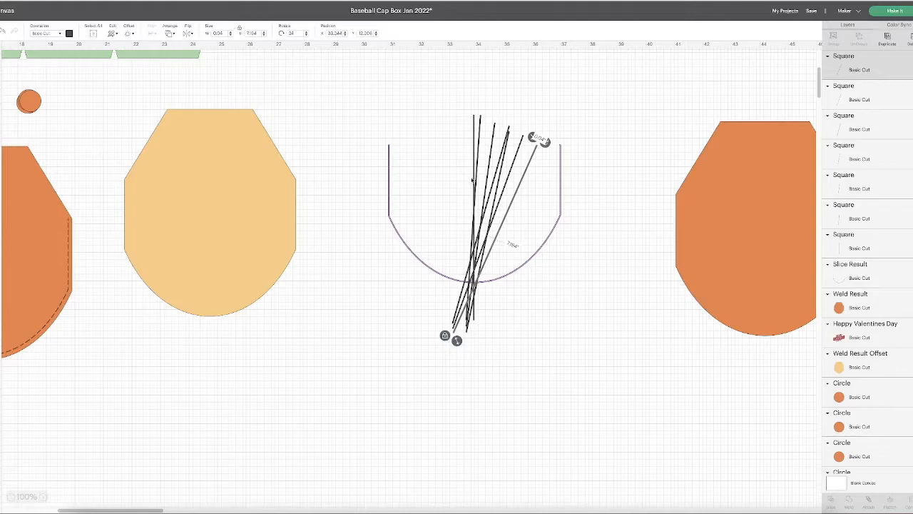
mouse_move(402, 237)
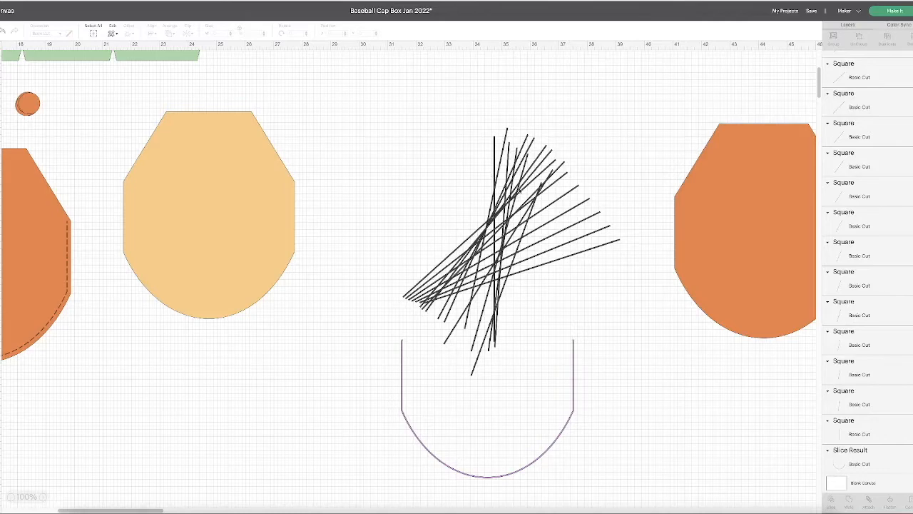
mouse_move(421, 118)
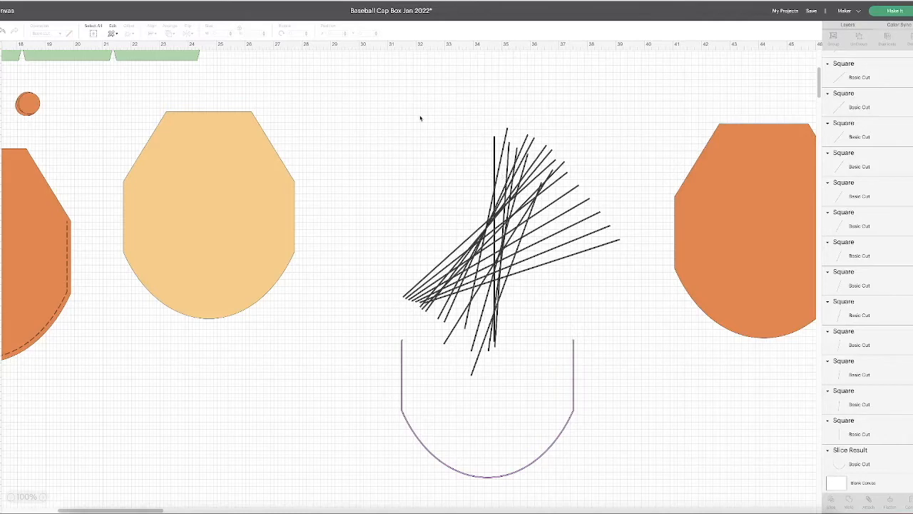
Enlarge the fan of line strips into a full radiating burst above the curve.
left_click(499, 235)
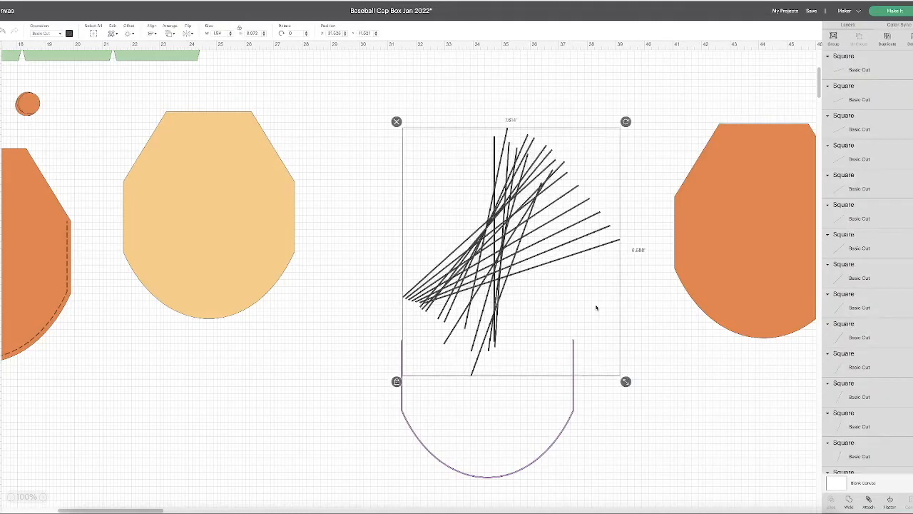
left_click(150, 33)
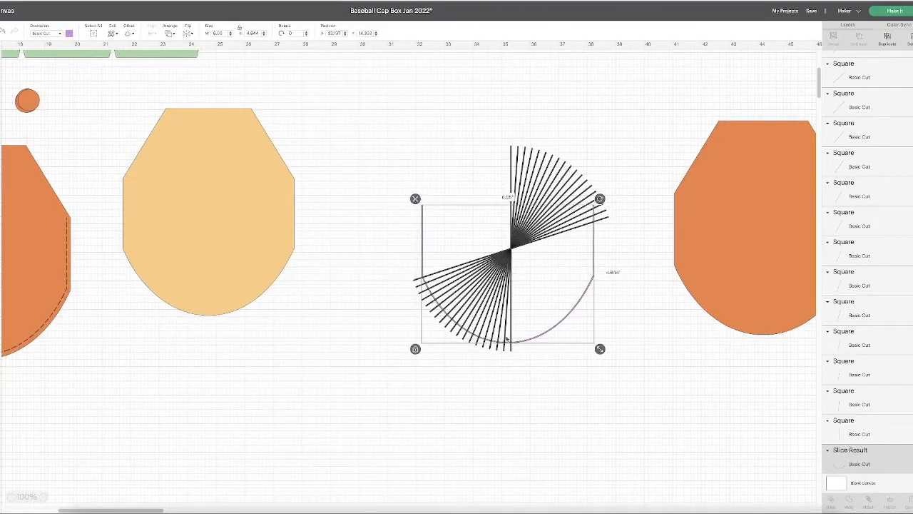
left_click_drag(506, 271, 508, 435)
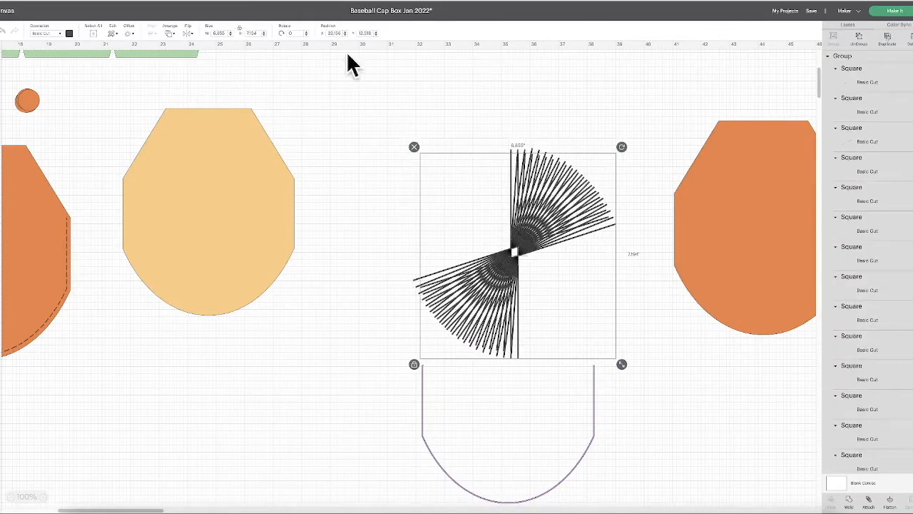
left_click(188, 34)
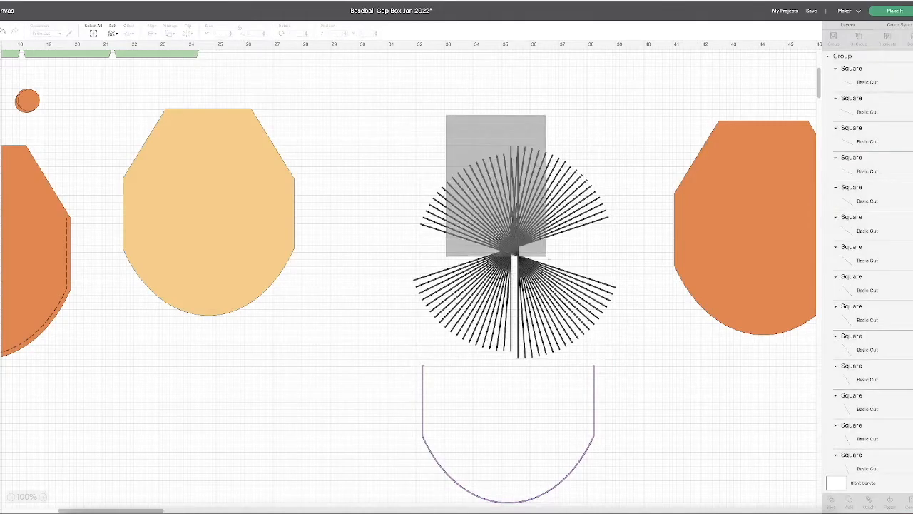
left_click(152, 34)
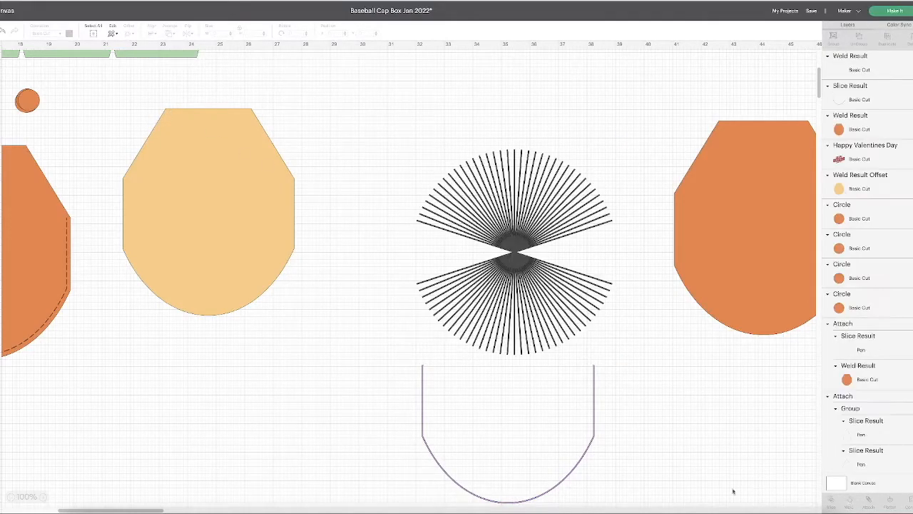
Add a square and stretch it to cover the upper half of the line burst.
left_click(10, 30)
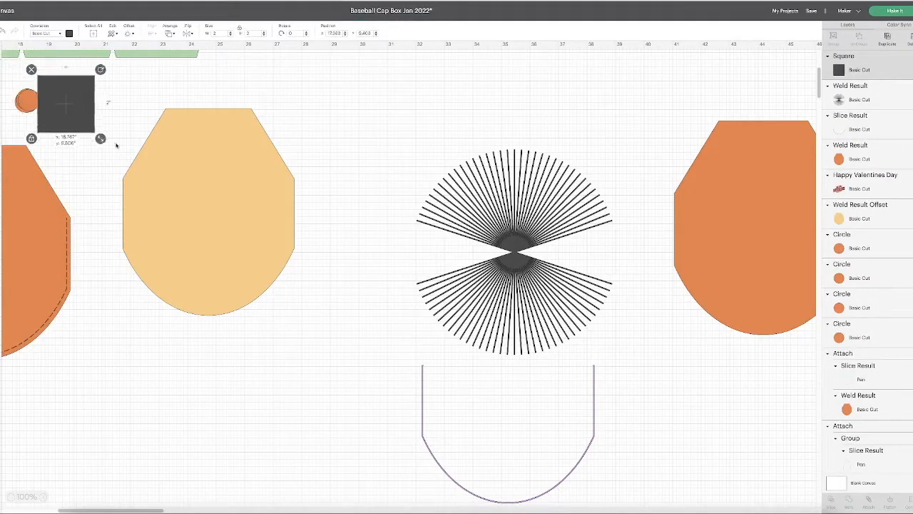
left_click_drag(66, 102, 388, 148)
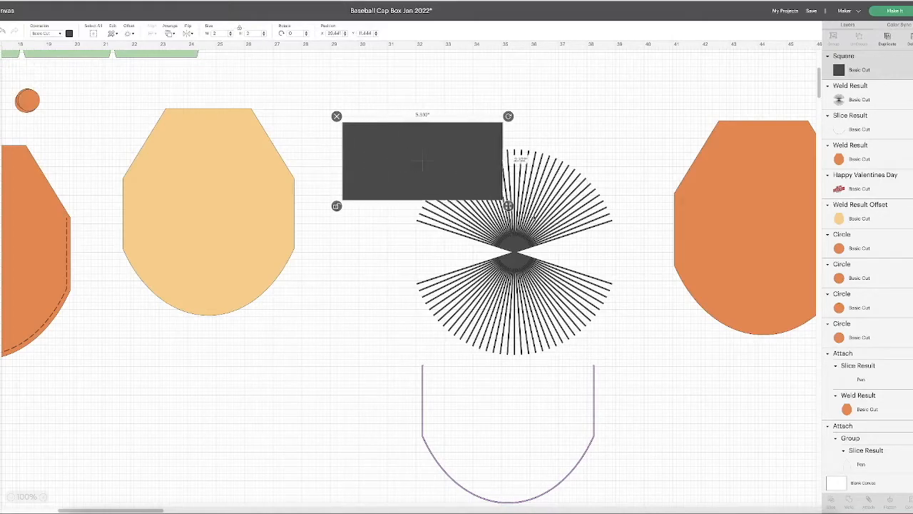
left_click_drag(508, 207, 651, 259)
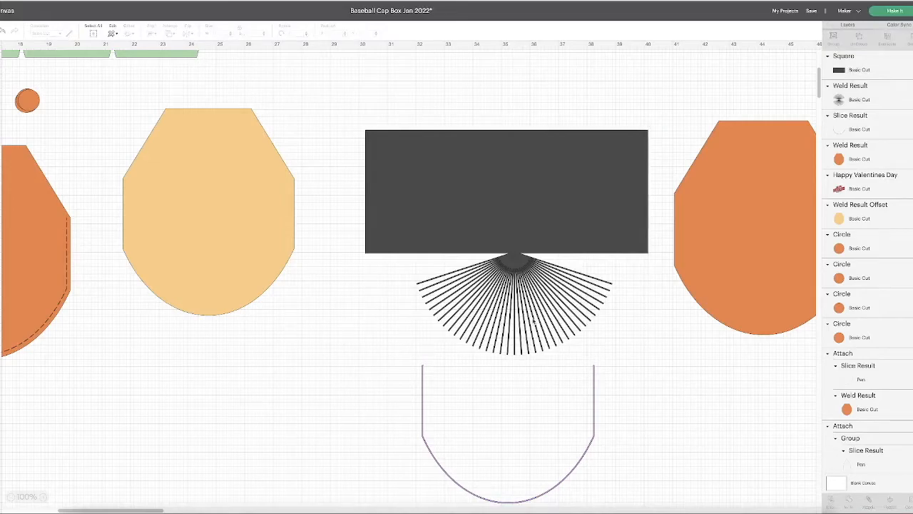
Slice the burst's top away, slice the rest against the U outline, and place the dashed arc on the curve.
left_click(506, 193)
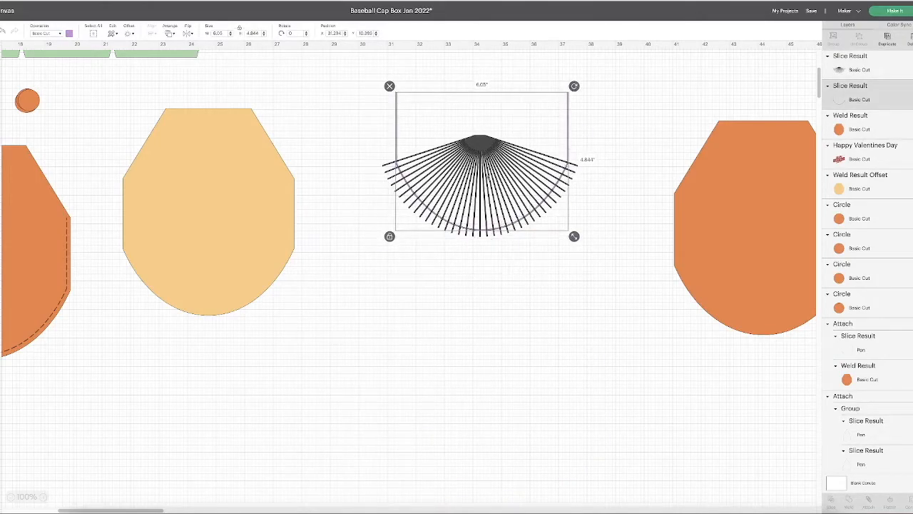
left_click(151, 33)
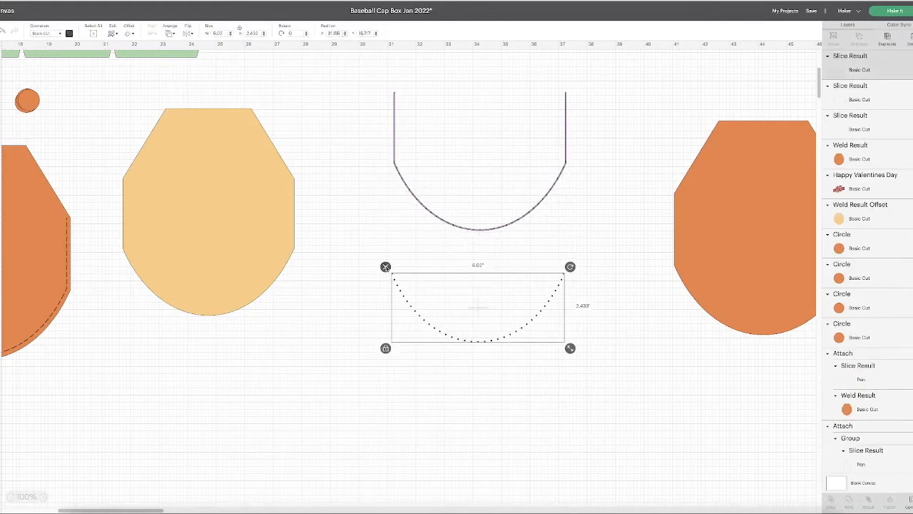
left_click_drag(570, 348, 577, 368)
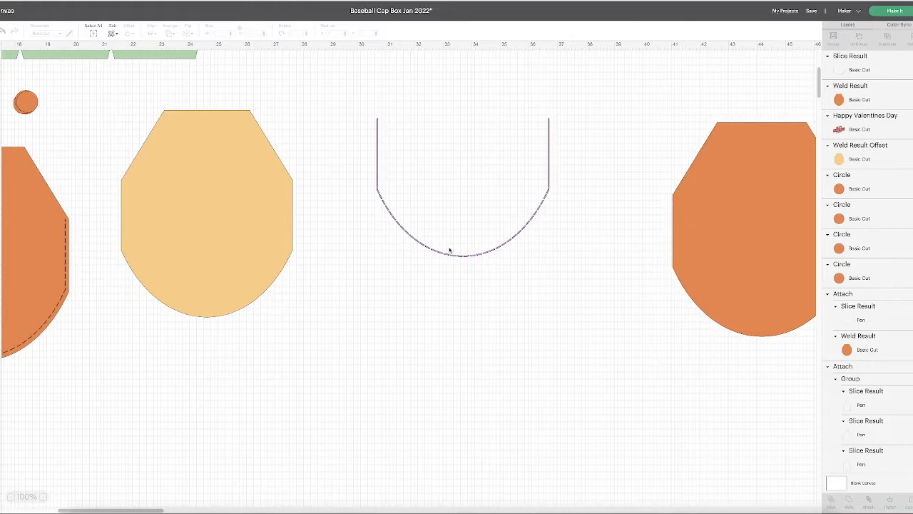
mouse_move(365, 206)
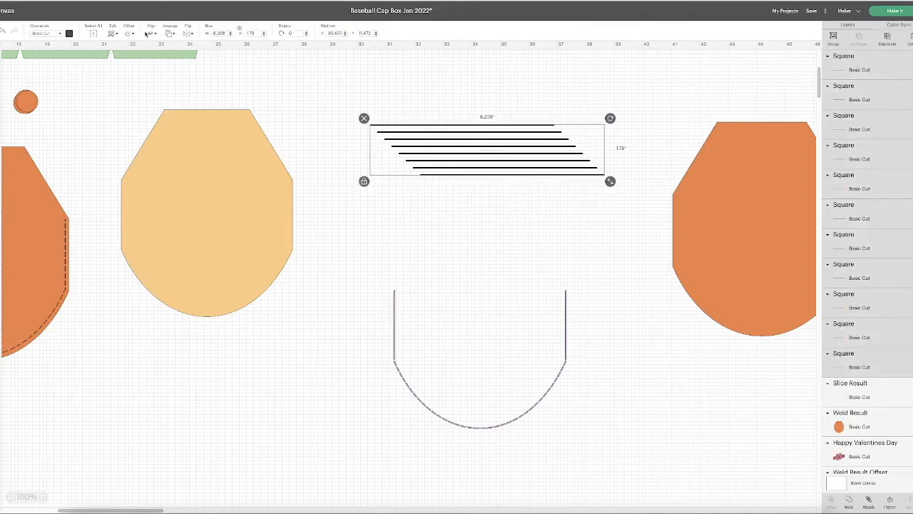
Position the stack of horizontal lines across the U outline's straight sides.
left_click(151, 33)
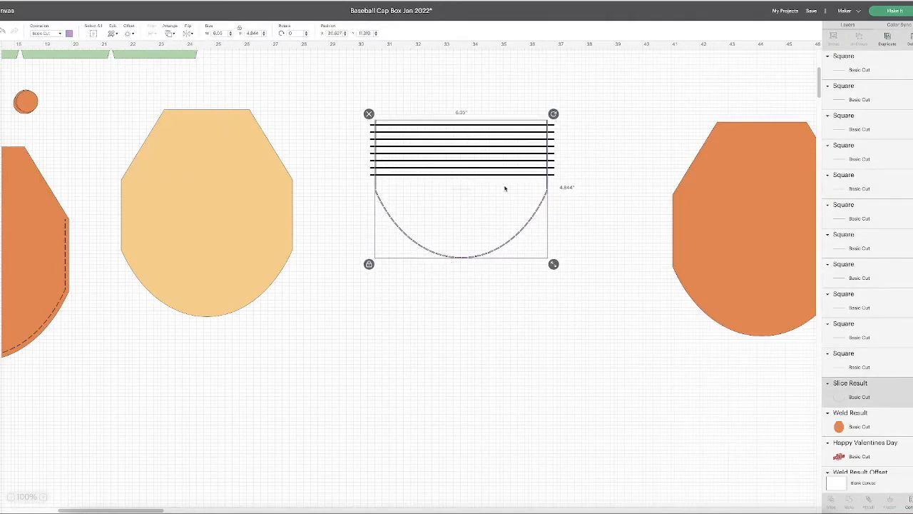
mouse_move(545, 189)
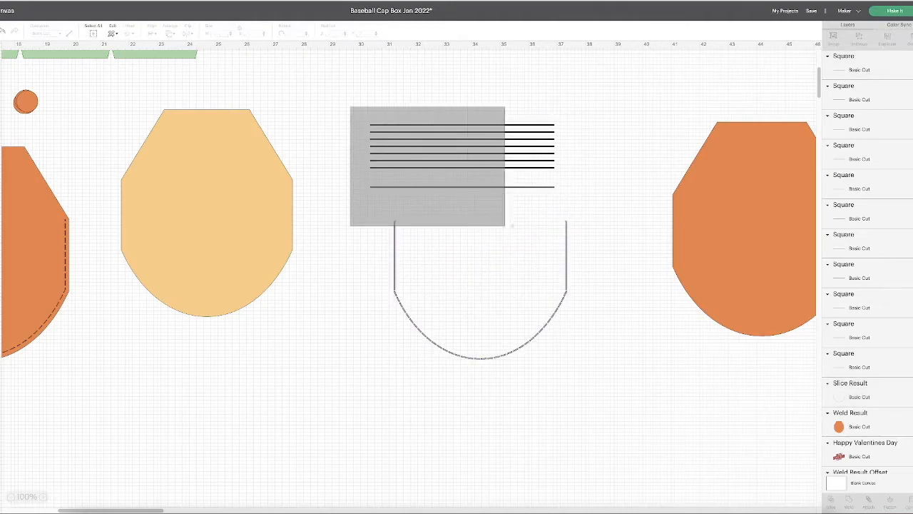
left_click(150, 33)
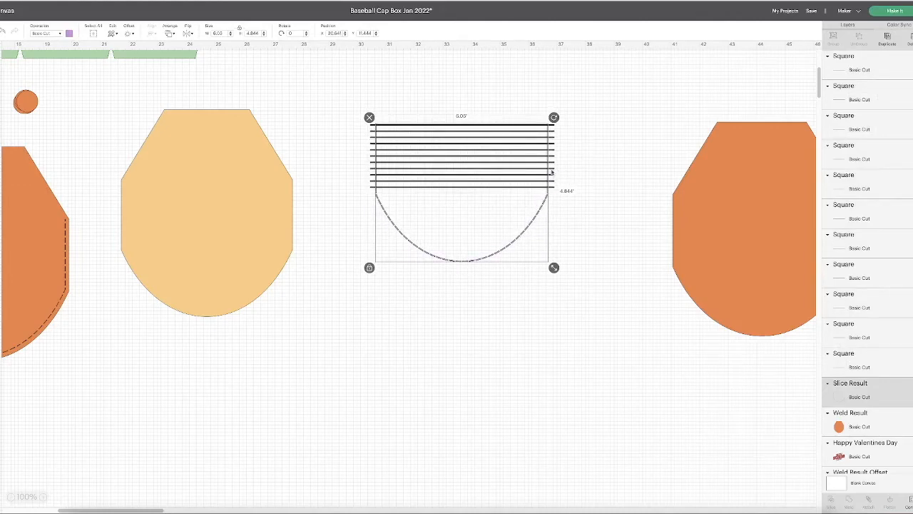
mouse_move(536, 220)
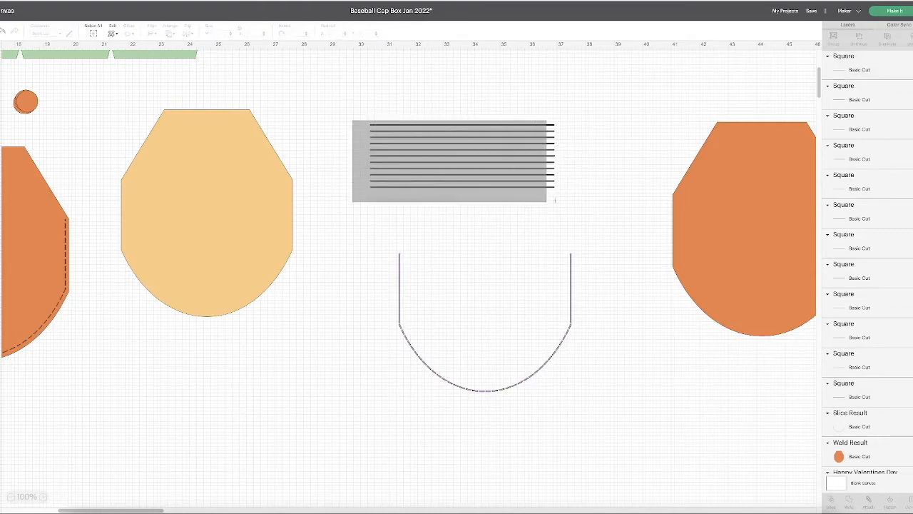
left_click(151, 34)
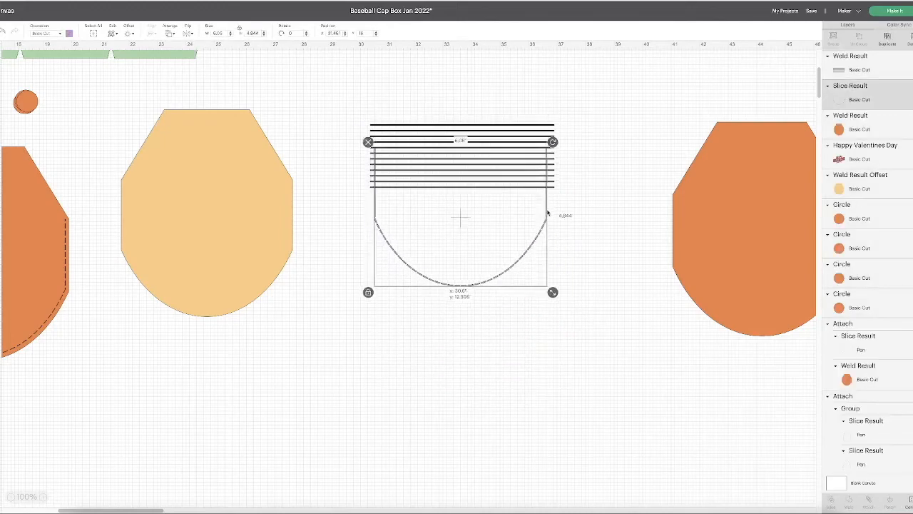
left_click_drag(459, 217, 462, 192)
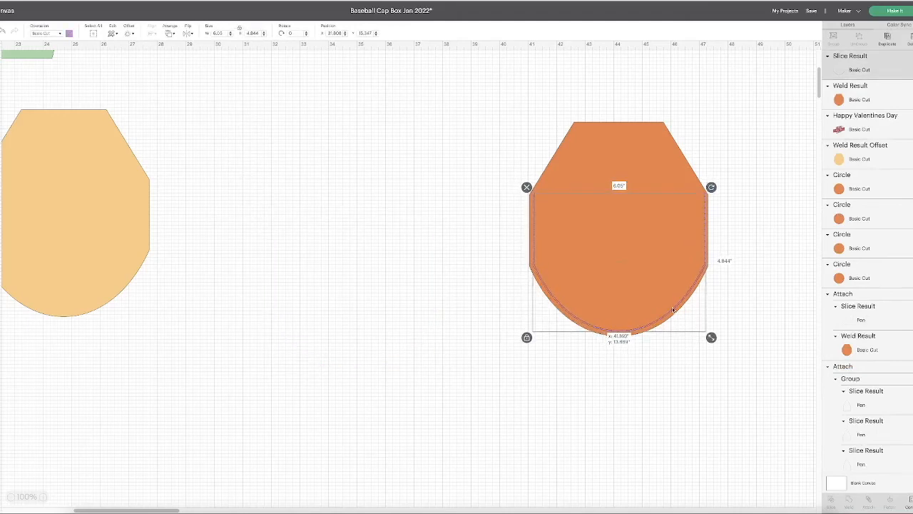
Align the stitch line with the cap piece and move the combined piece left beside the tan shape.
left_click(150, 33)
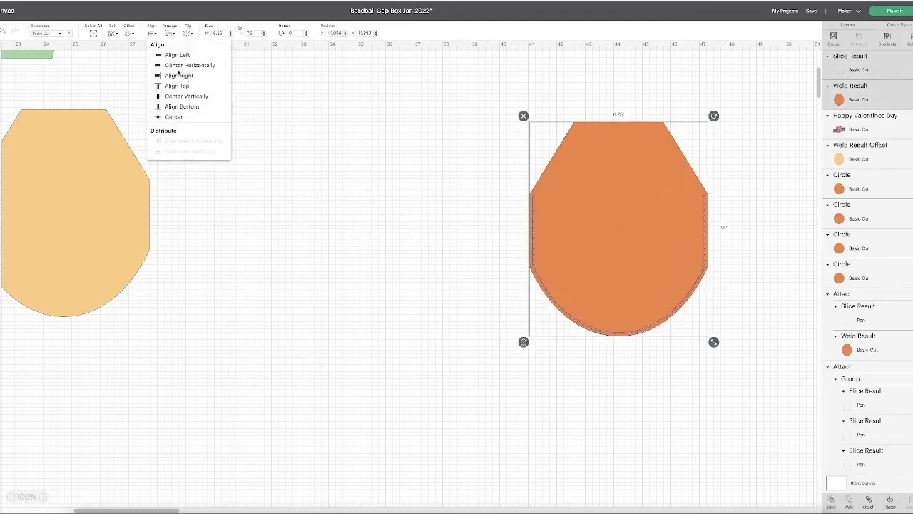
left_click(574, 408)
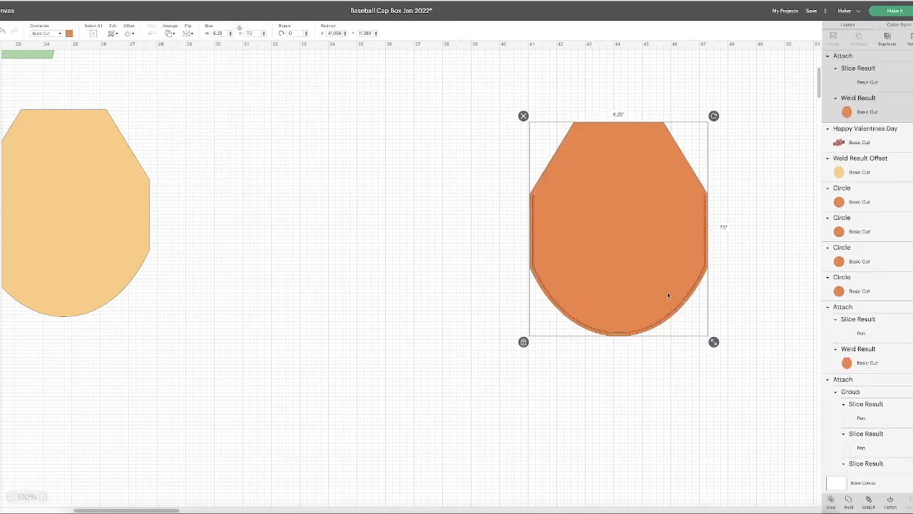
left_click_drag(668, 295, 297, 206)
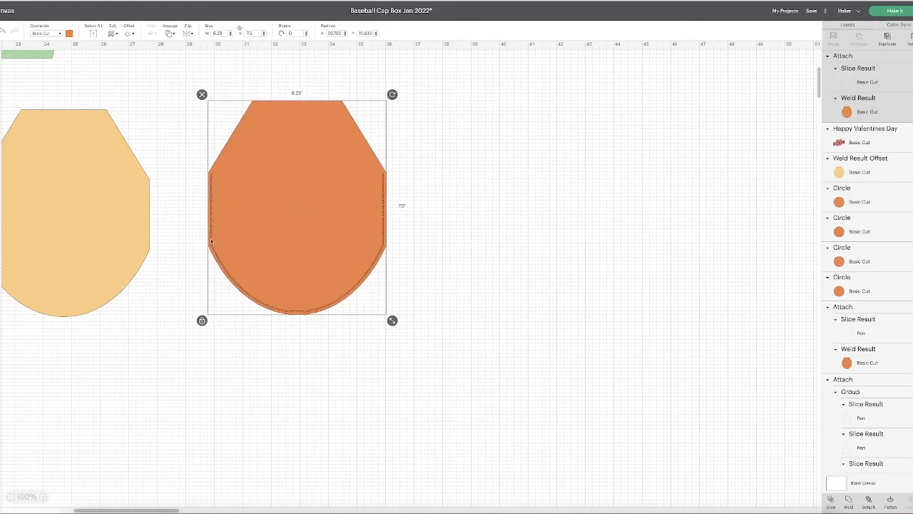
mouse_move(365, 203)
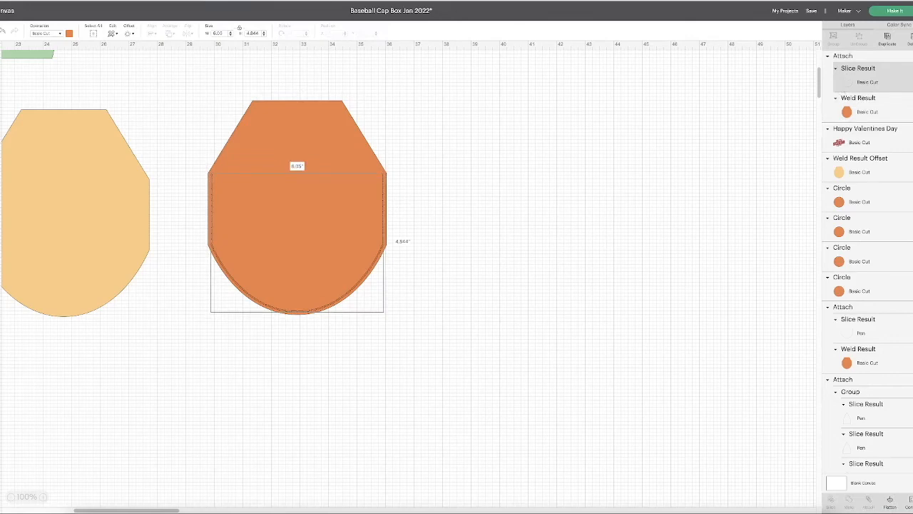
Deselect, then reselect the piece to confirm the stitch line moves with it.
left_click(51, 33)
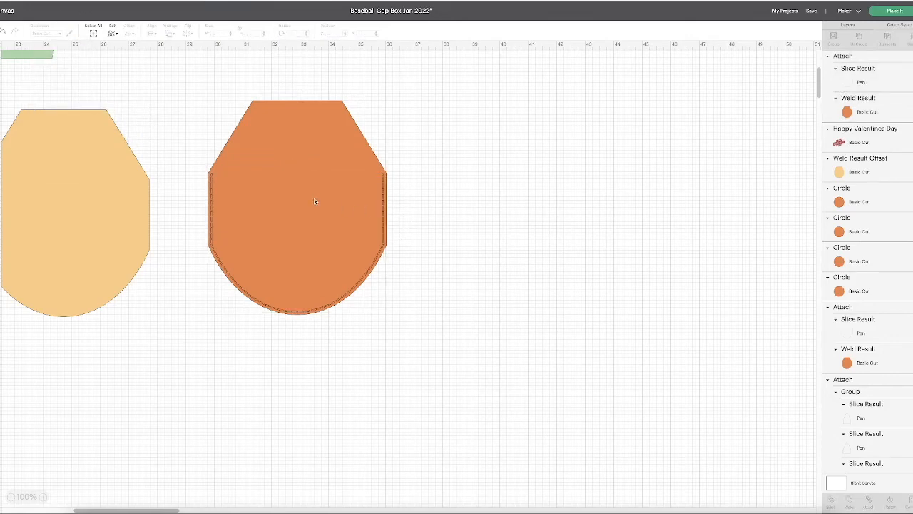
left_click(314, 201)
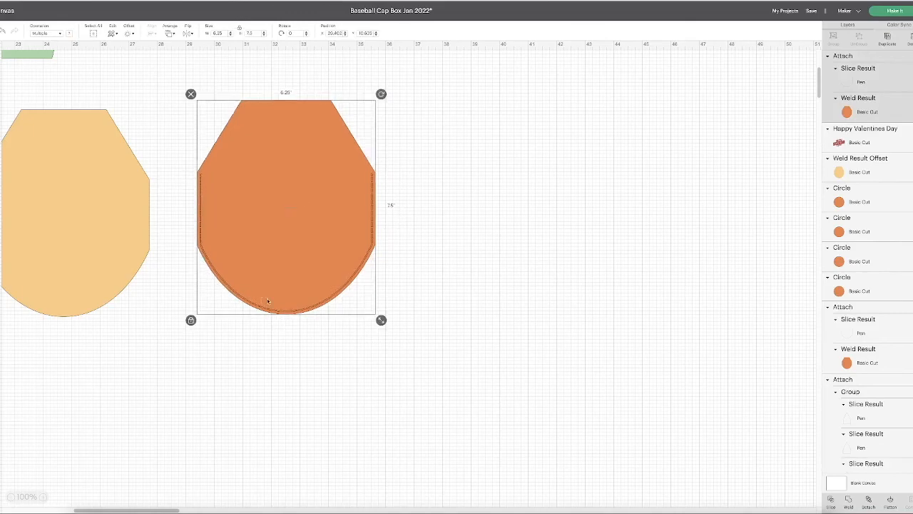
mouse_move(368, 177)
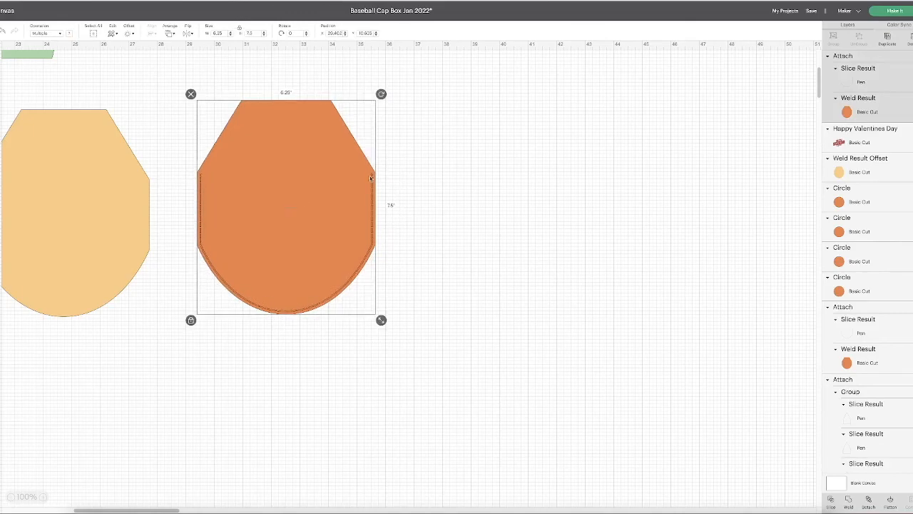